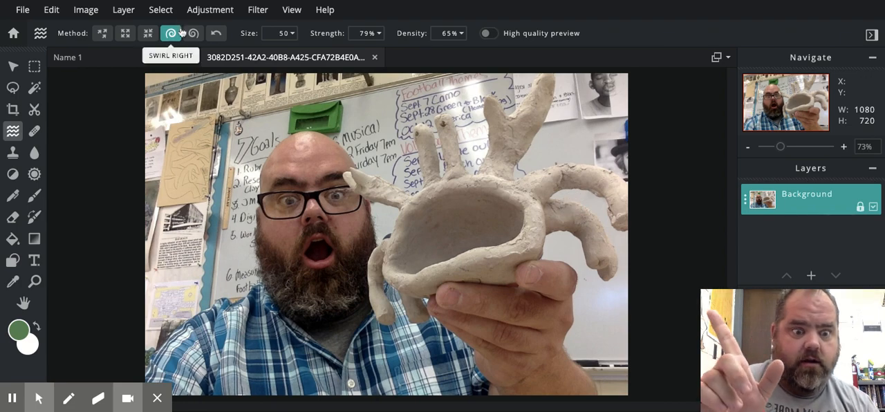
Flip the photo horizontally via Image rotation so the clay sculpture sits on the left
click(123, 8)
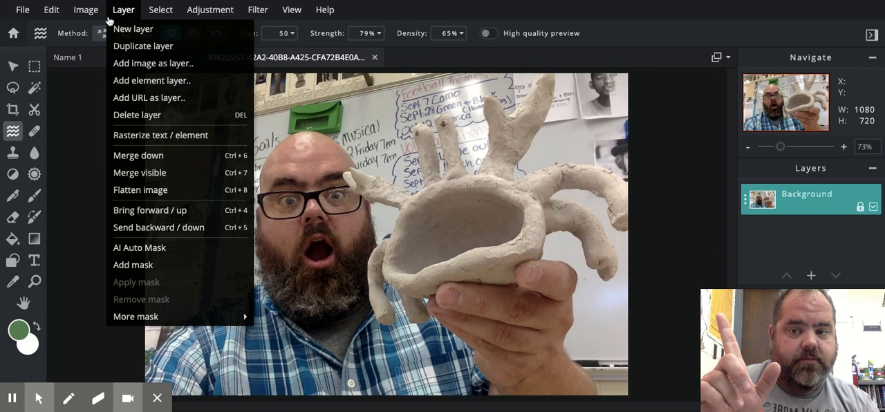
click(210, 9)
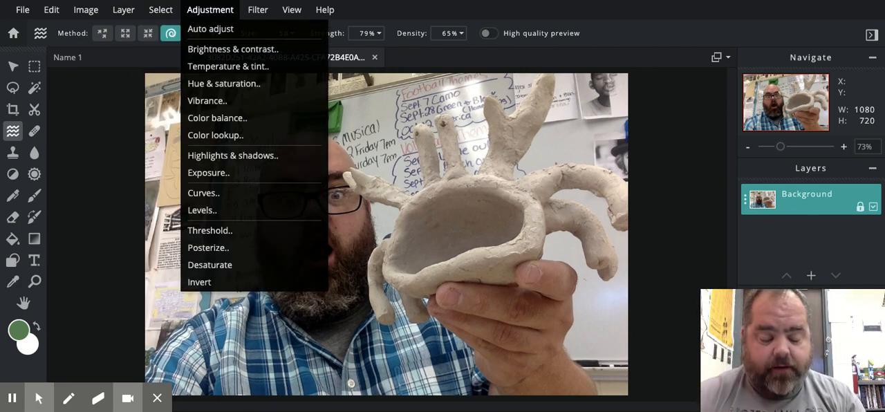
mouse_move(210, 28)
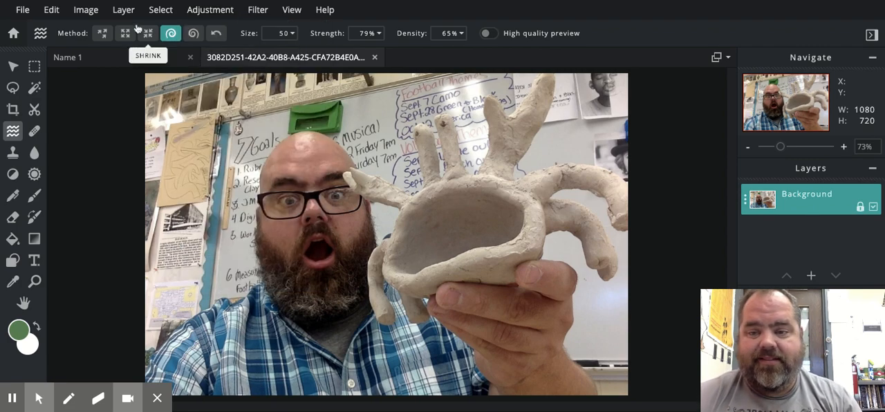
click(86, 9)
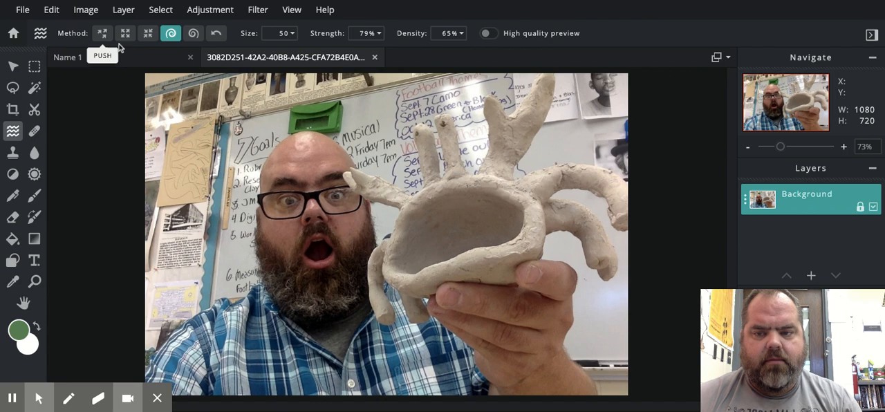
click(86, 8)
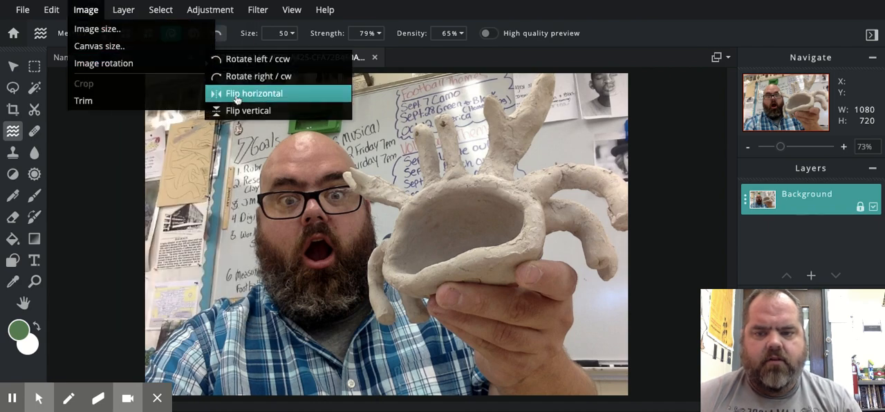
click(254, 94)
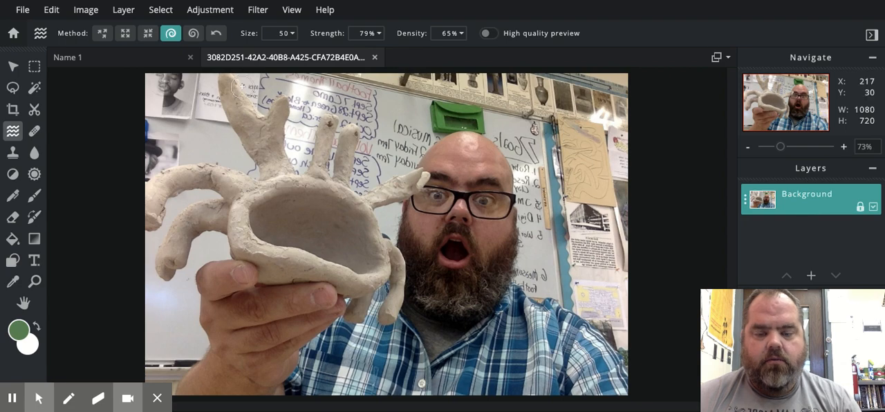
click(123, 8)
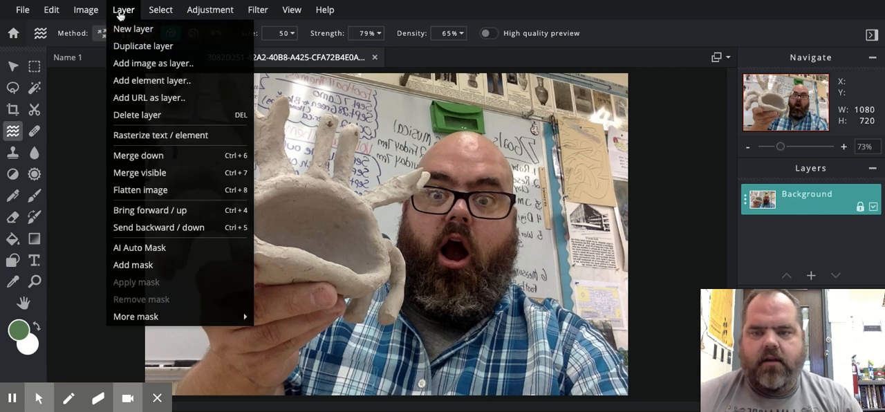
mouse_move(138, 248)
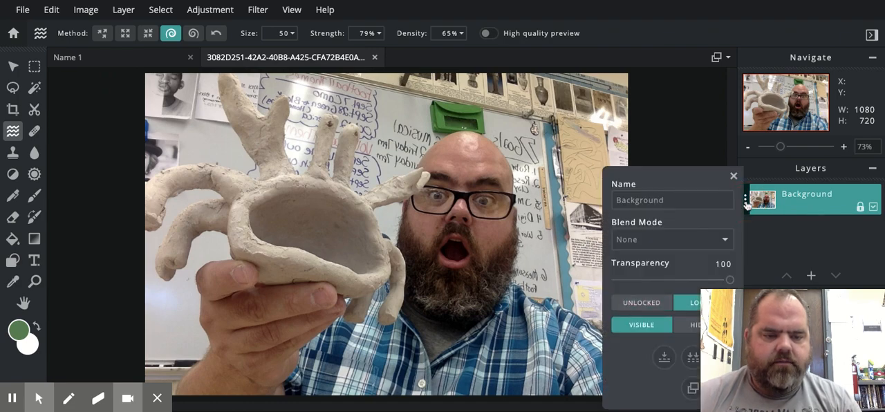
mouse_move(641, 323)
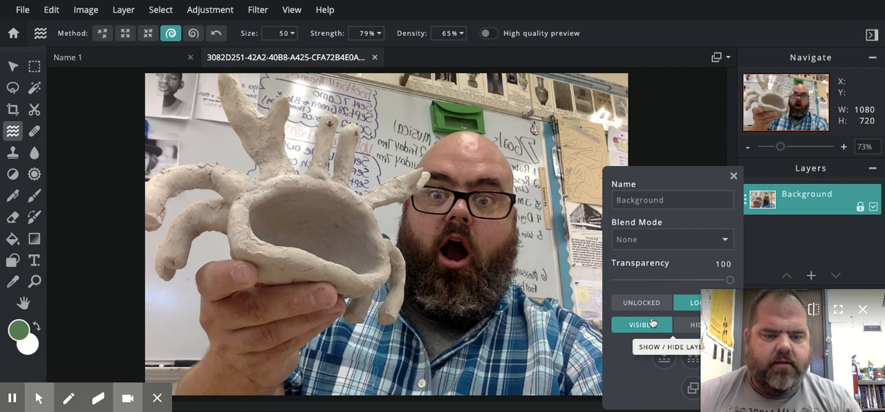
Unlock the Background layer, toggling it hidden and back to visible
click(733, 175)
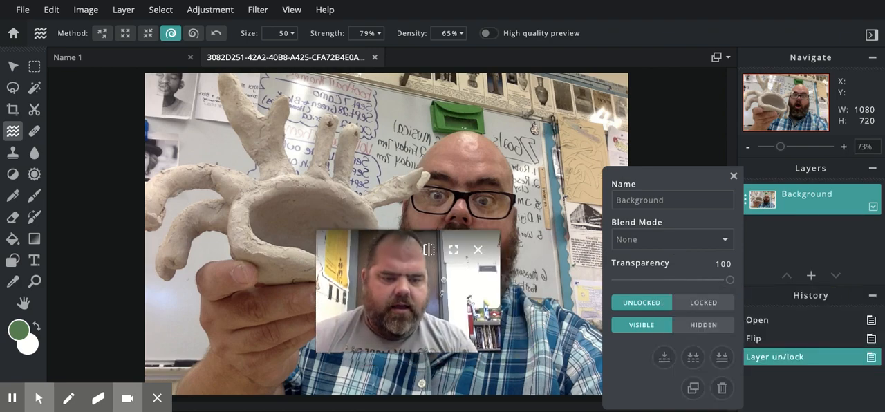
mouse_move(691, 387)
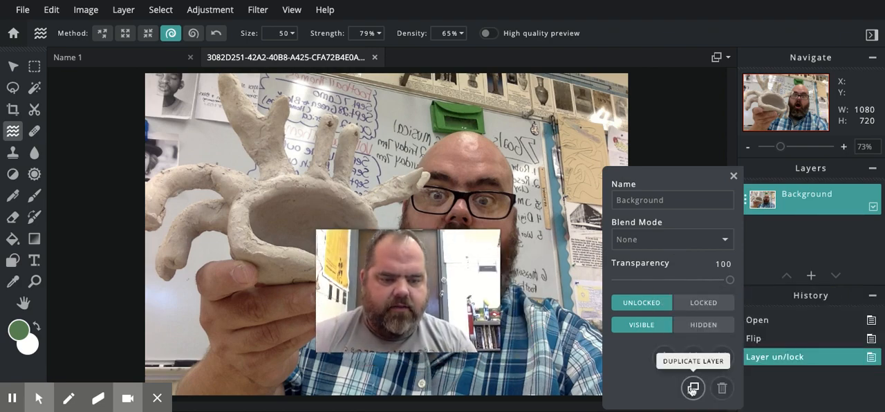
mouse_move(721, 356)
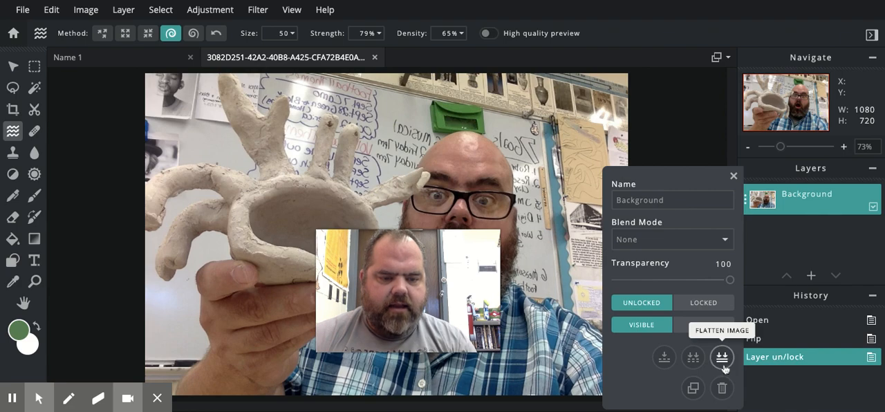
mouse_move(722, 387)
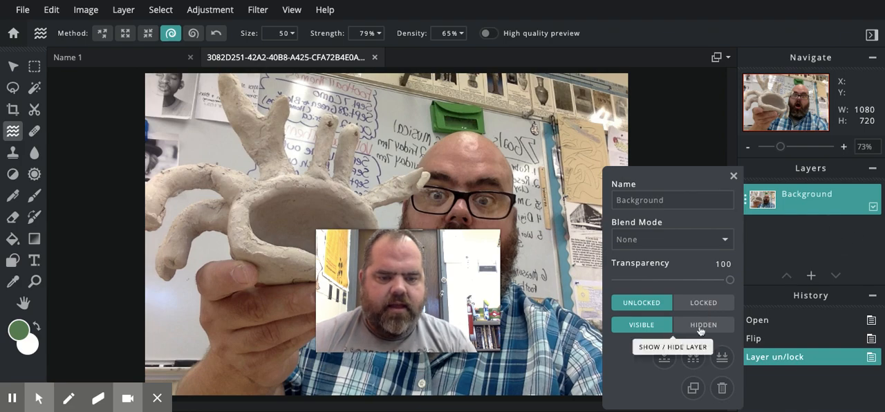
click(703, 324)
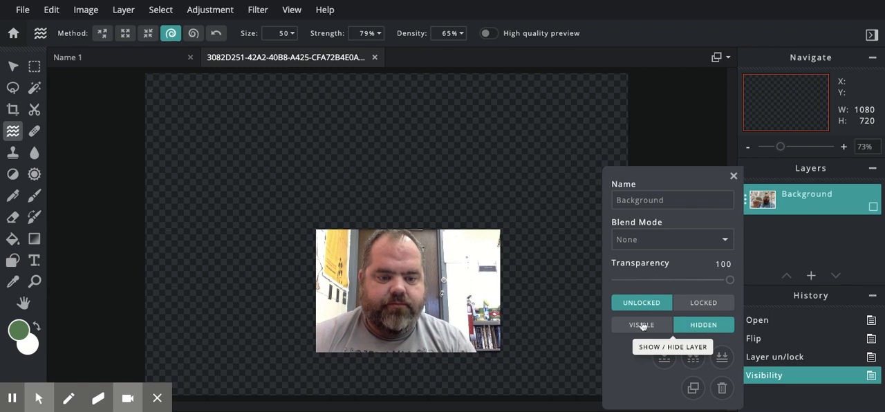
click(641, 323)
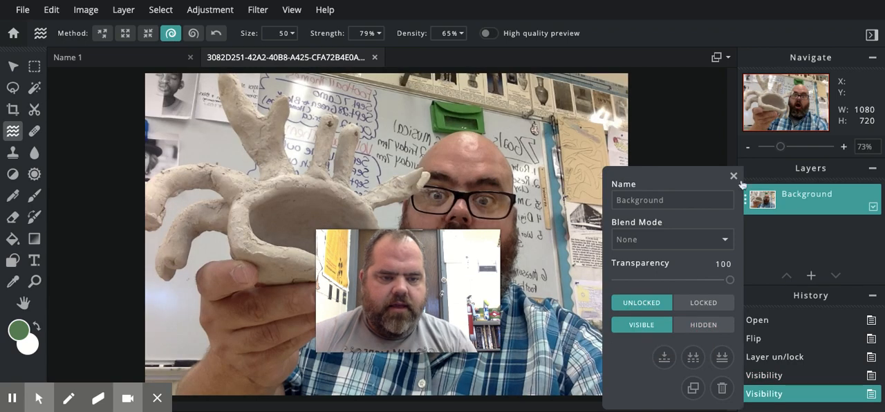
Add a new Text layer above the Background from the Add Layer dialog
click(732, 176)
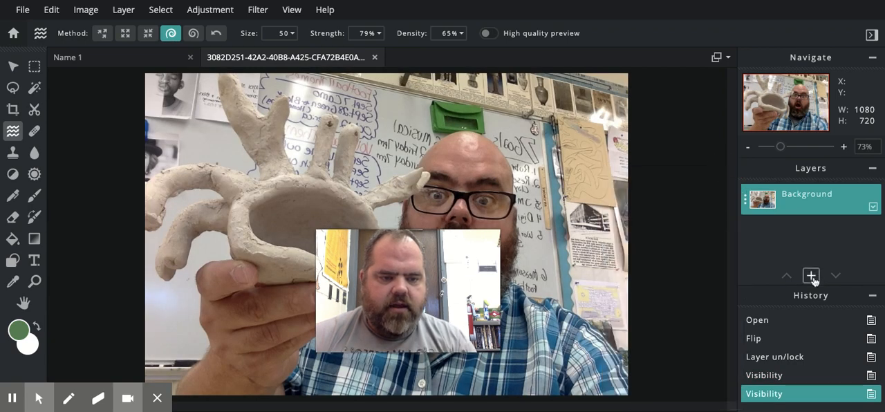
click(810, 275)
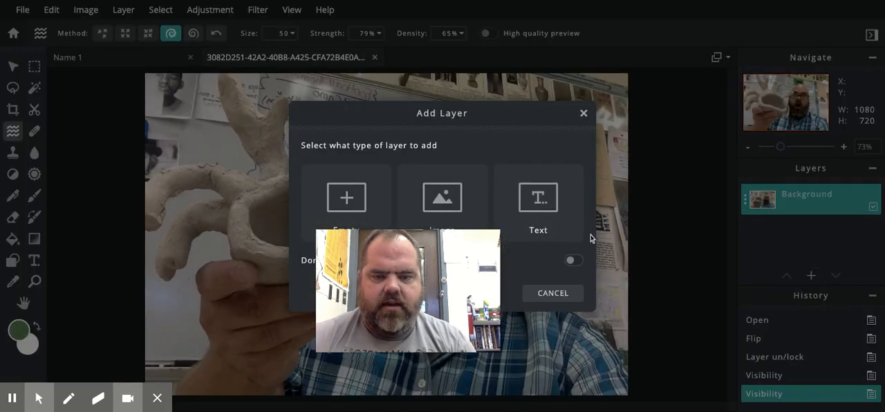
drag(407, 291, 191, 157)
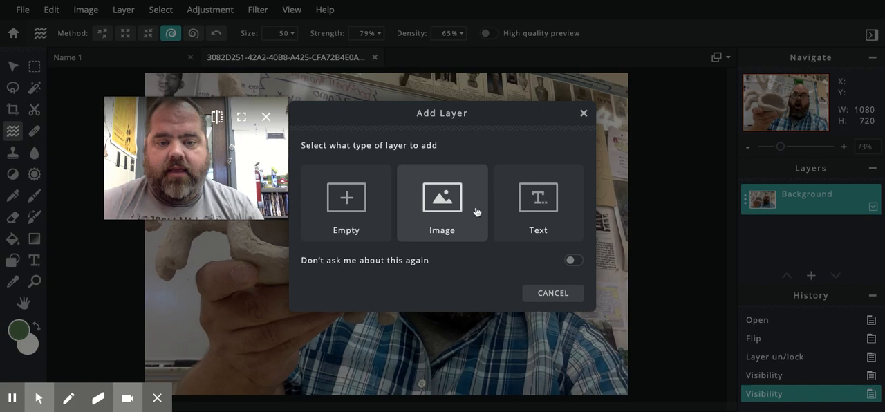
click(538, 202)
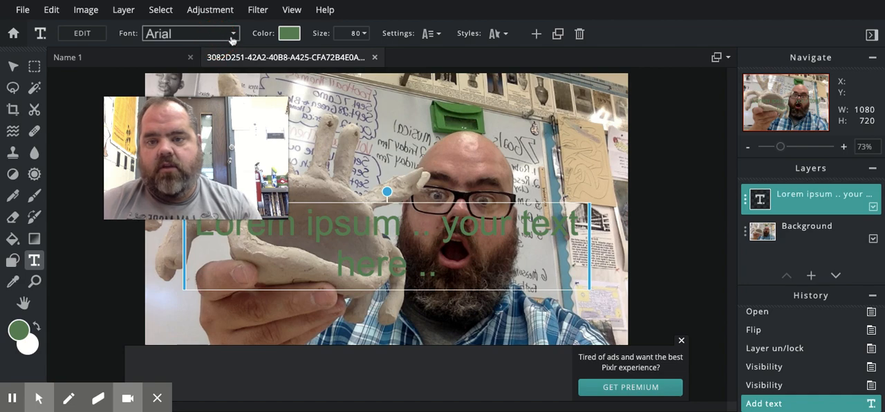
Set the placeholder text to Georgia font with dark red colour 620B2B
click(190, 34)
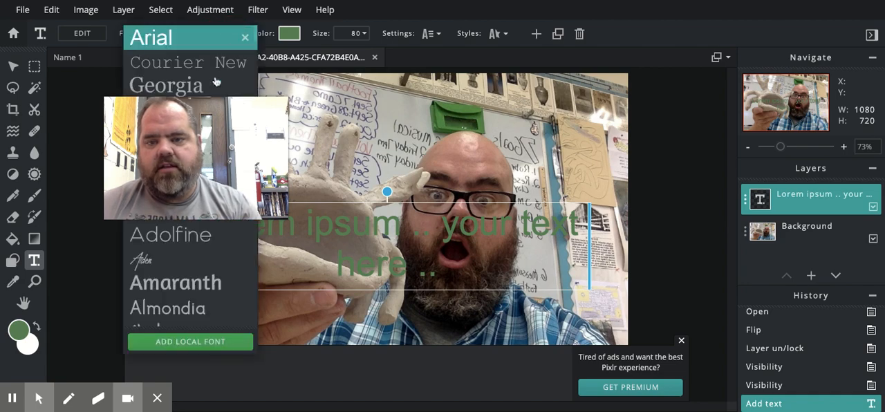
click(149, 37)
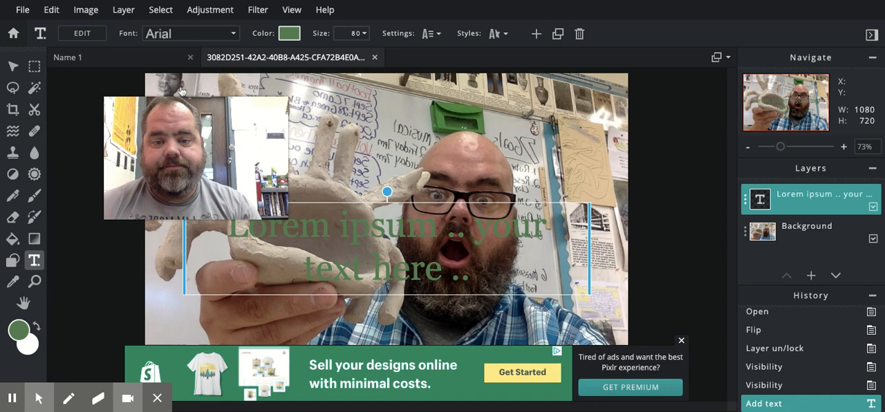
click(289, 33)
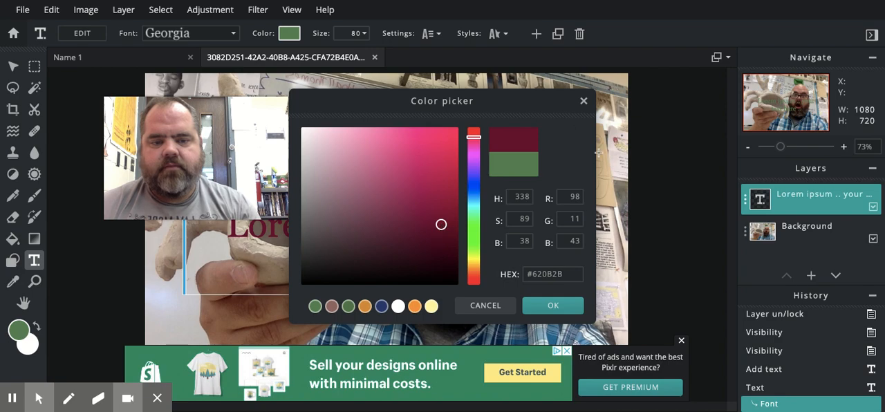
click(553, 304)
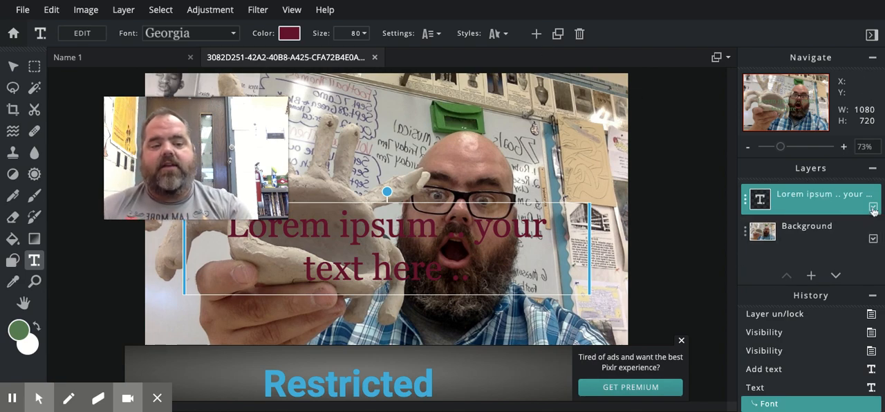
click(874, 207)
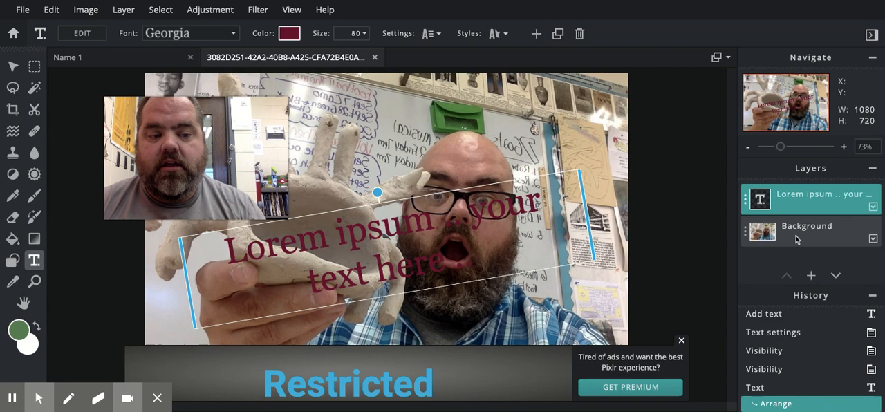
Leave the tilted text and make the Background photo layer active
click(807, 231)
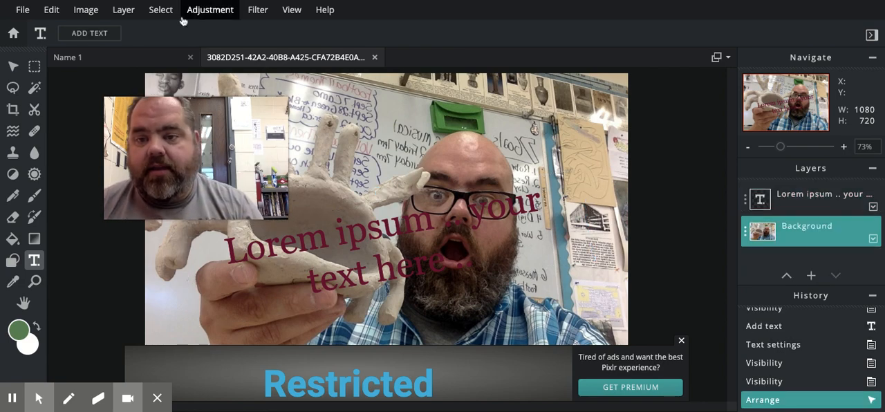
click(160, 10)
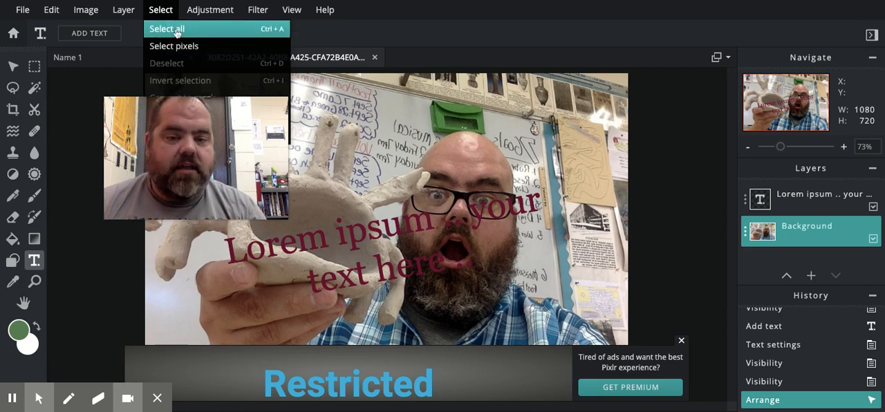
Select the whole image with Select all and dismiss the advertisement banner
click(166, 28)
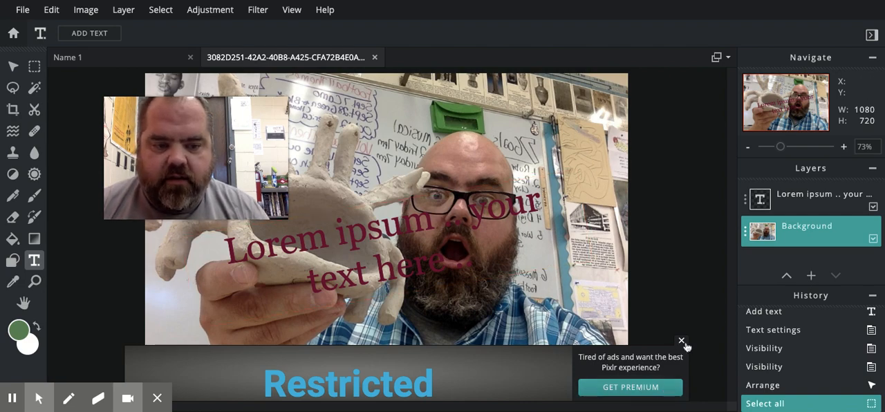
click(682, 341)
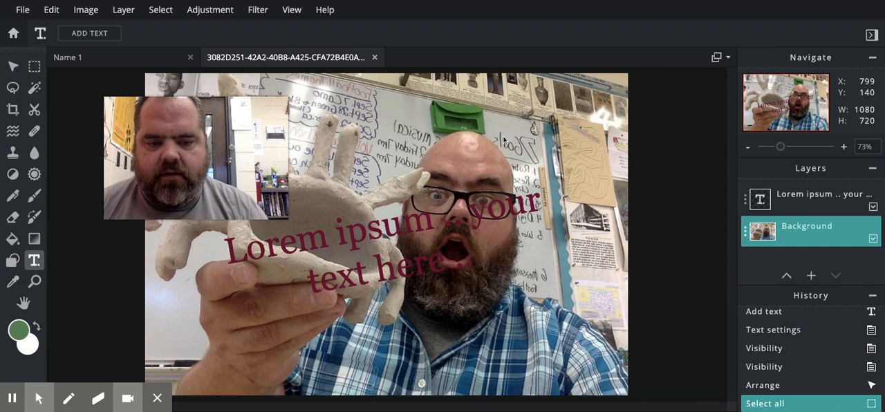
click(160, 9)
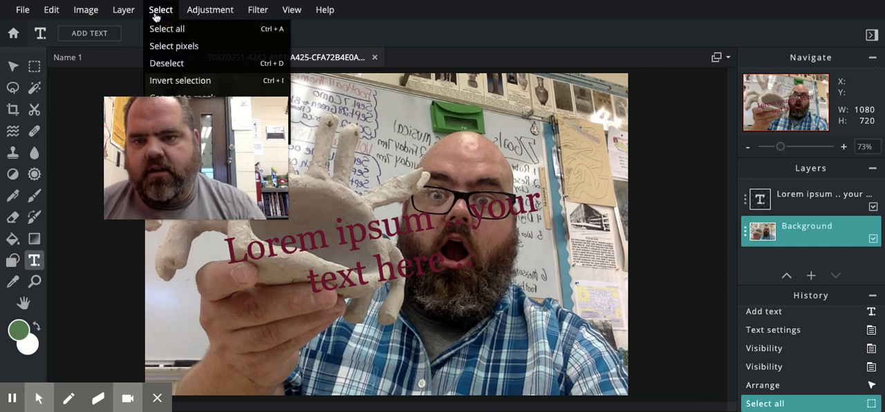
mouse_move(180, 80)
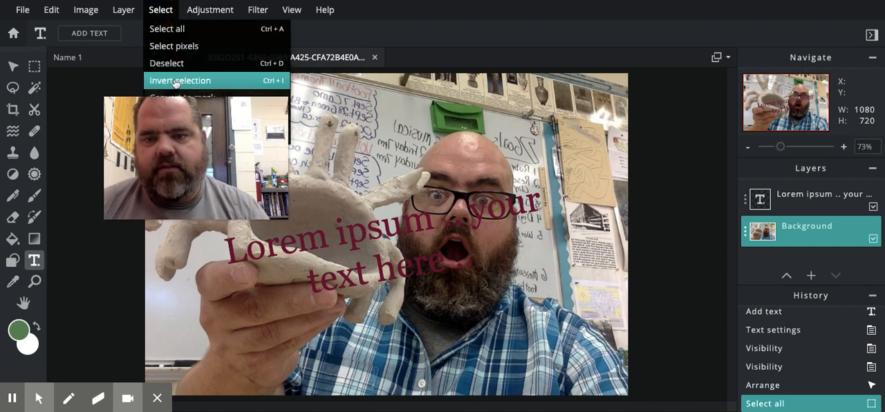
mouse_move(175, 46)
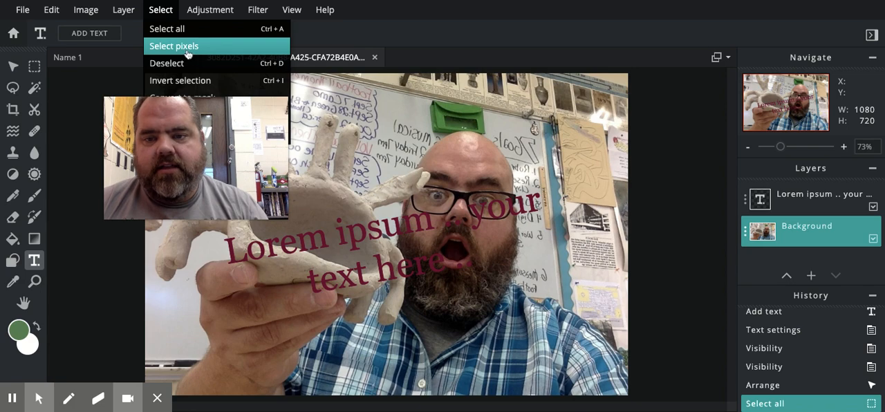
click(211, 9)
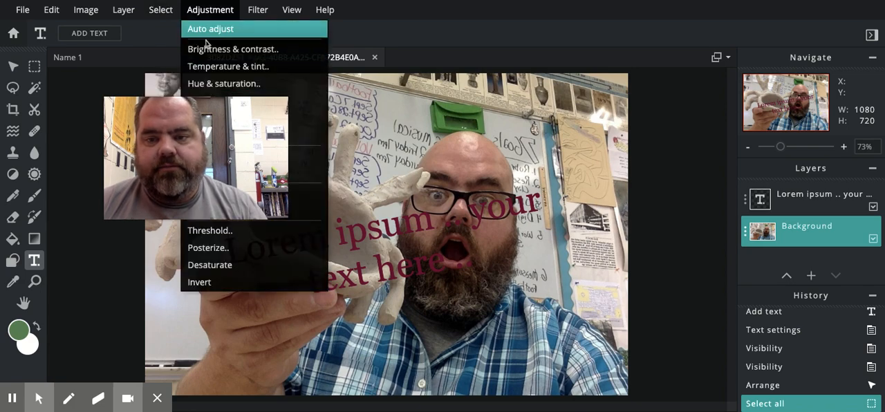
click(160, 10)
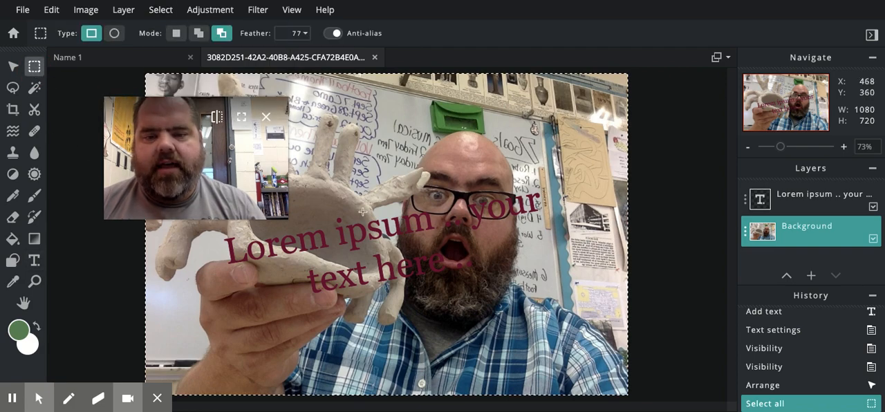
Drag a rectangular marquee selection around the man's head
drag(380, 141, 458, 173)
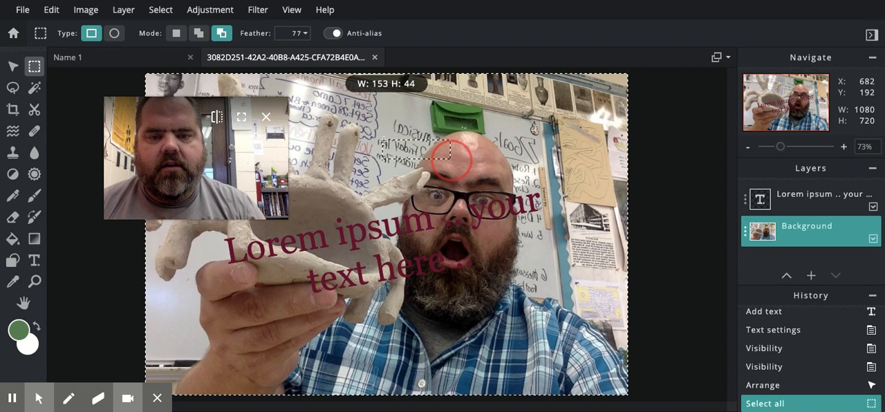
drag(454, 163, 515, 269)
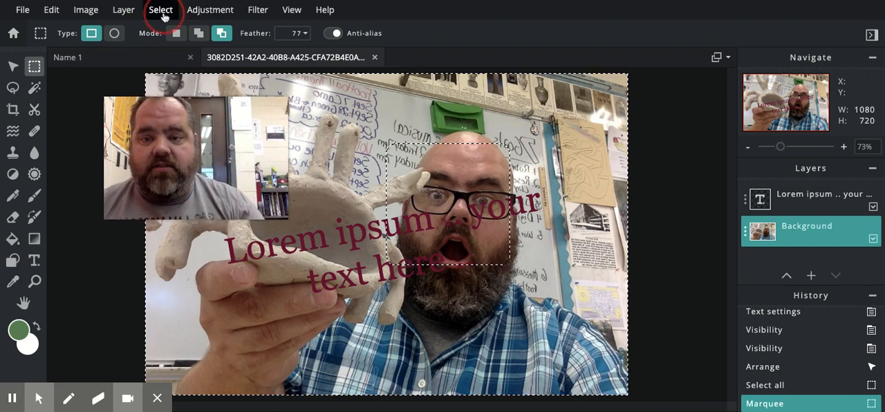
Invert the head selection so the rest of the photo is selected
click(160, 10)
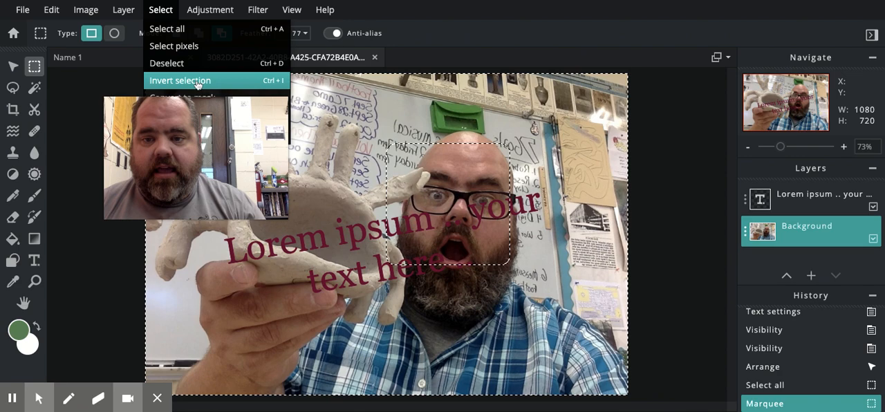
click(180, 80)
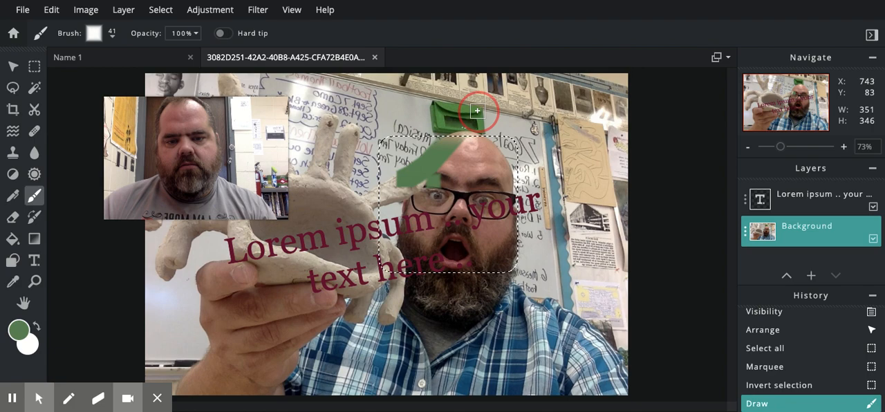
Paint green strokes, then revert in History to the state after Invert selection
drag(477, 111, 343, 315)
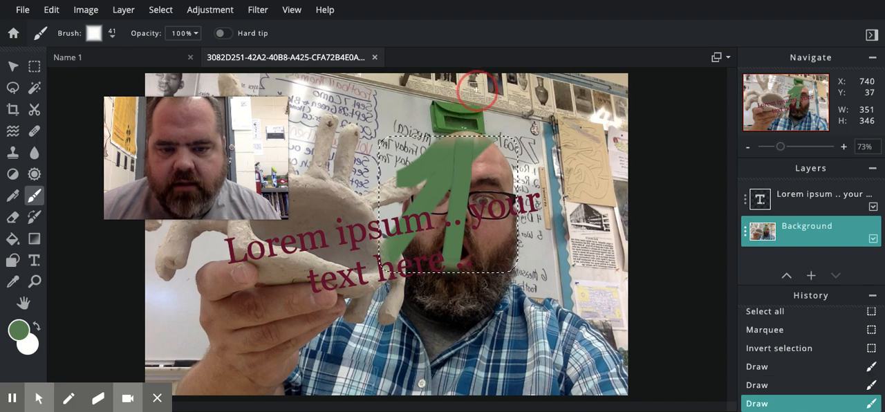
mouse_move(582, 171)
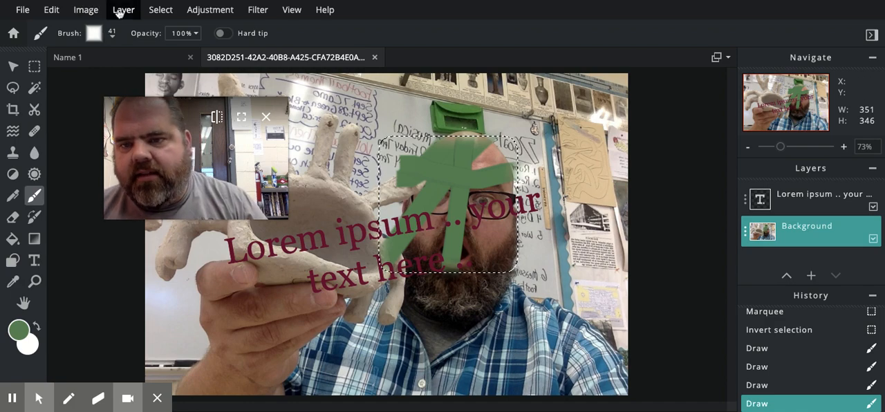
click(160, 9)
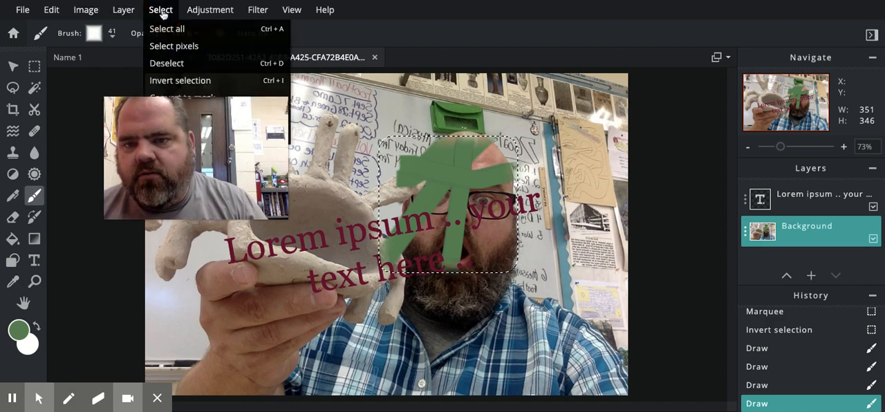
click(180, 80)
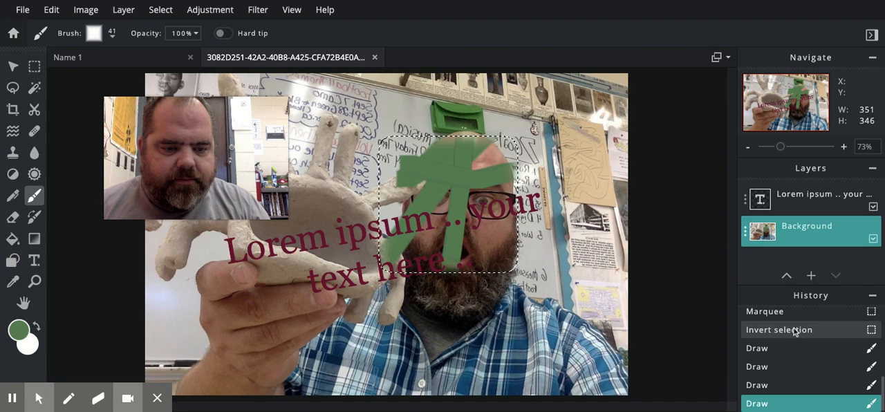
click(780, 329)
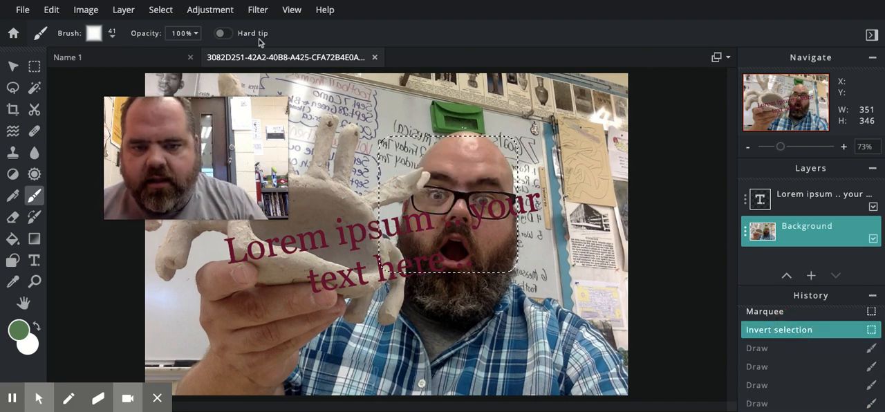
Invert the selection around the man's head a second time
click(160, 8)
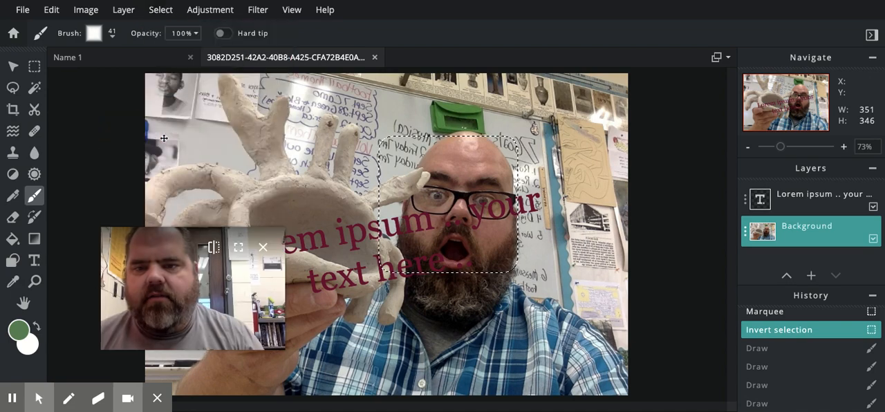
click(161, 8)
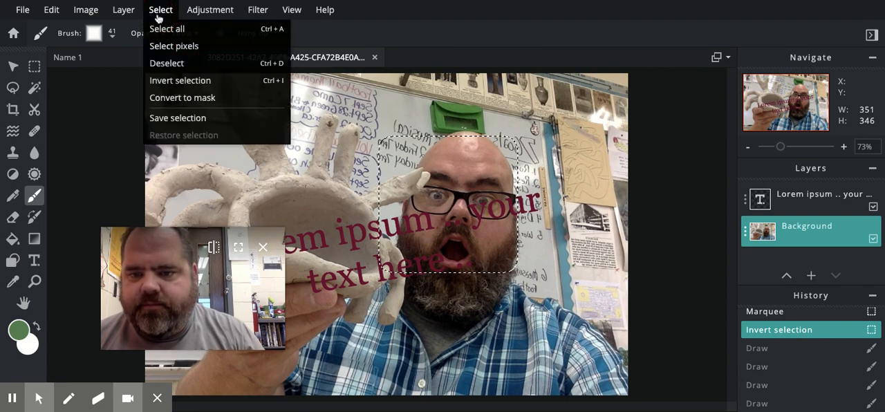
mouse_move(181, 80)
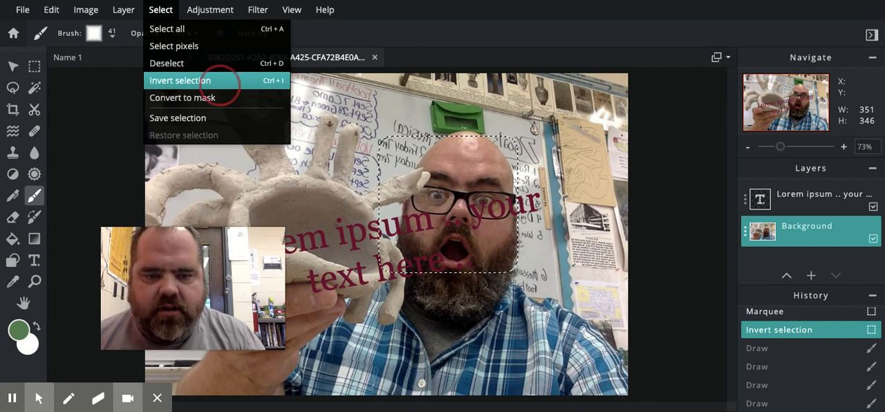
click(180, 80)
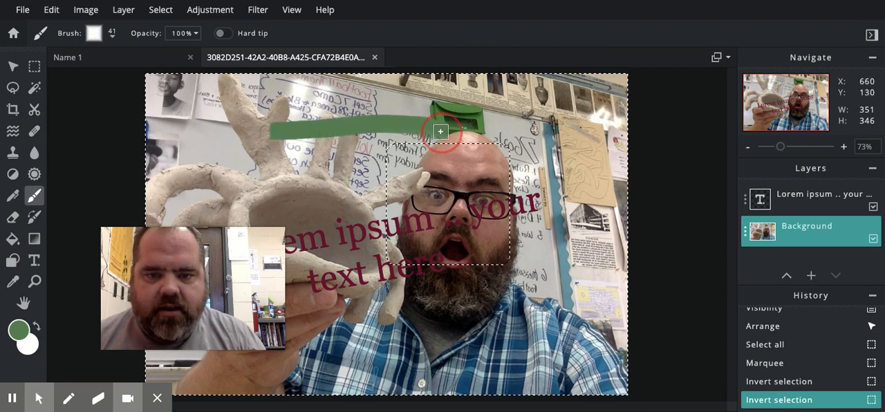
Paint another green brush stroke along the top of the photo, outside the head rectangle
drag(440, 131, 434, 76)
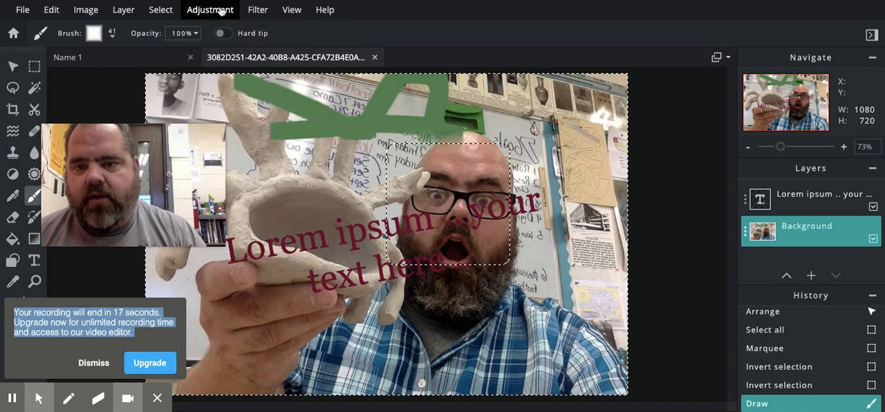
Bring up the Brightness & contrast dialog from the Adjustment menu, values still at zero
click(210, 8)
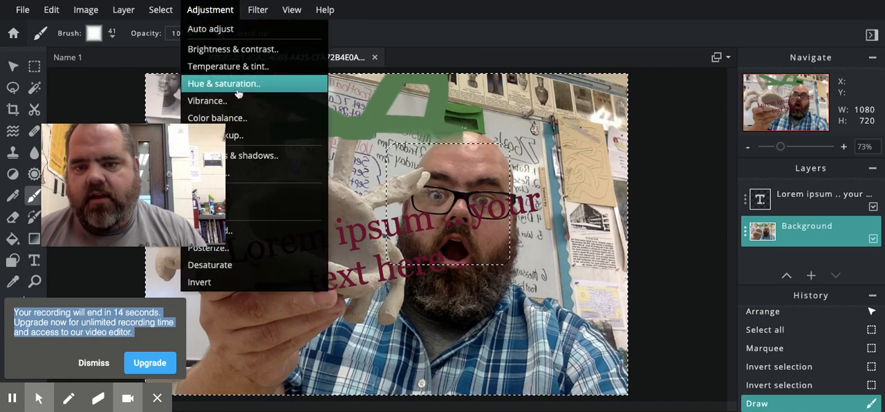
mouse_move(232, 48)
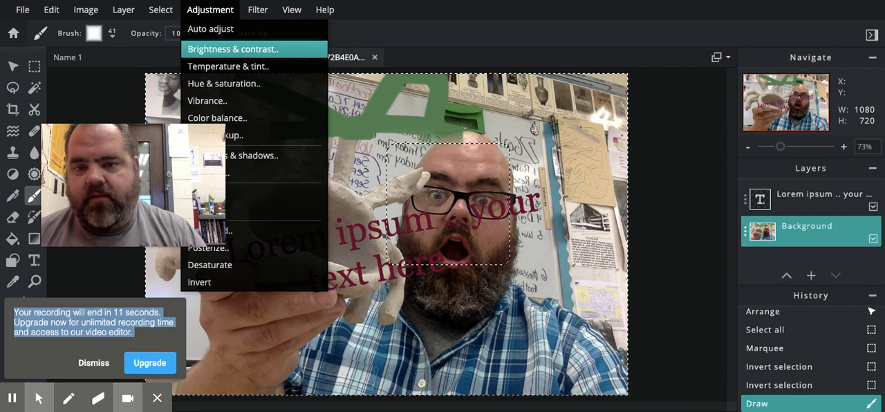
click(232, 49)
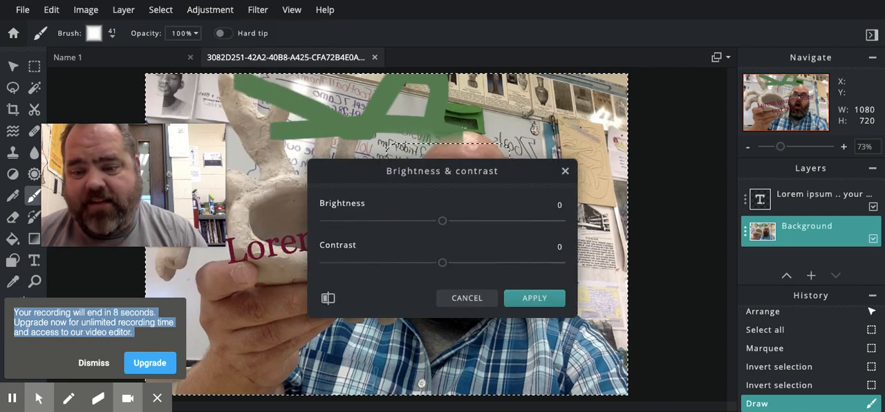